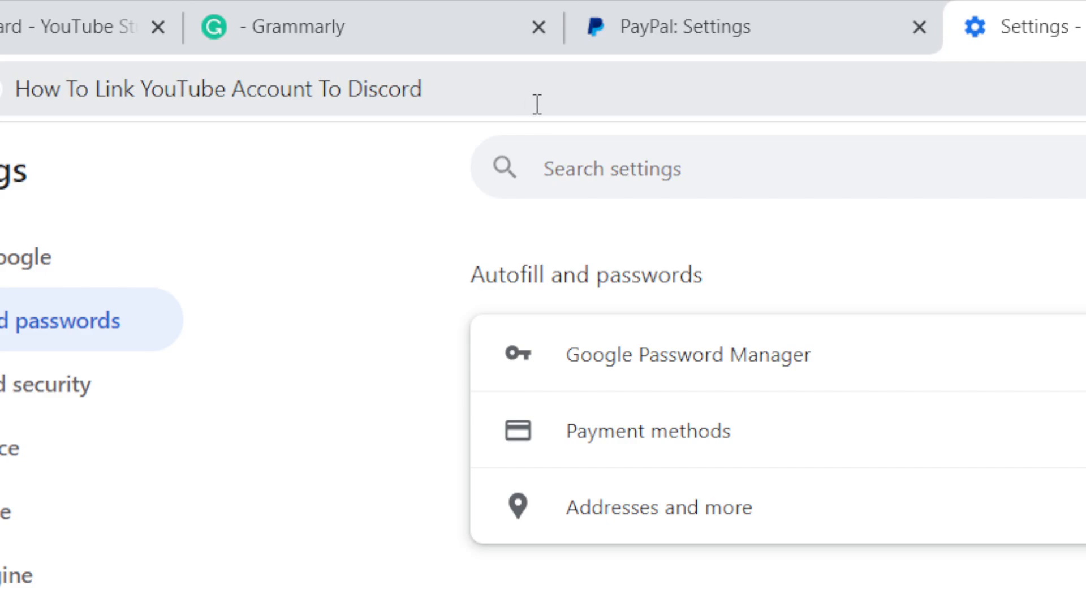
{"action": "mouse_move", "coordinate": [460, 87]}
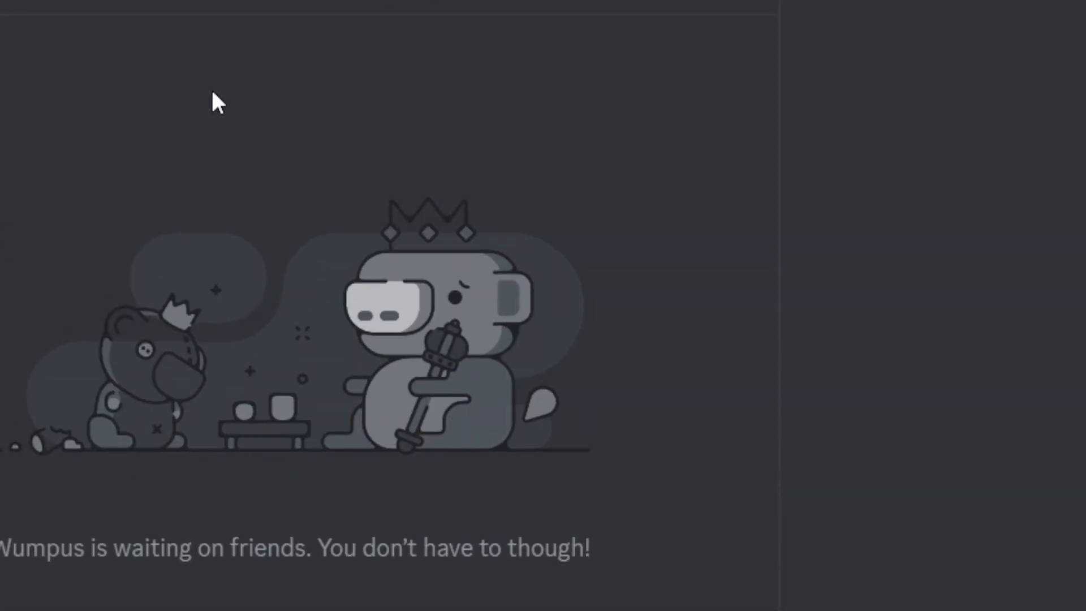
{"action": "mouse_move", "coordinate": [123, 227]}
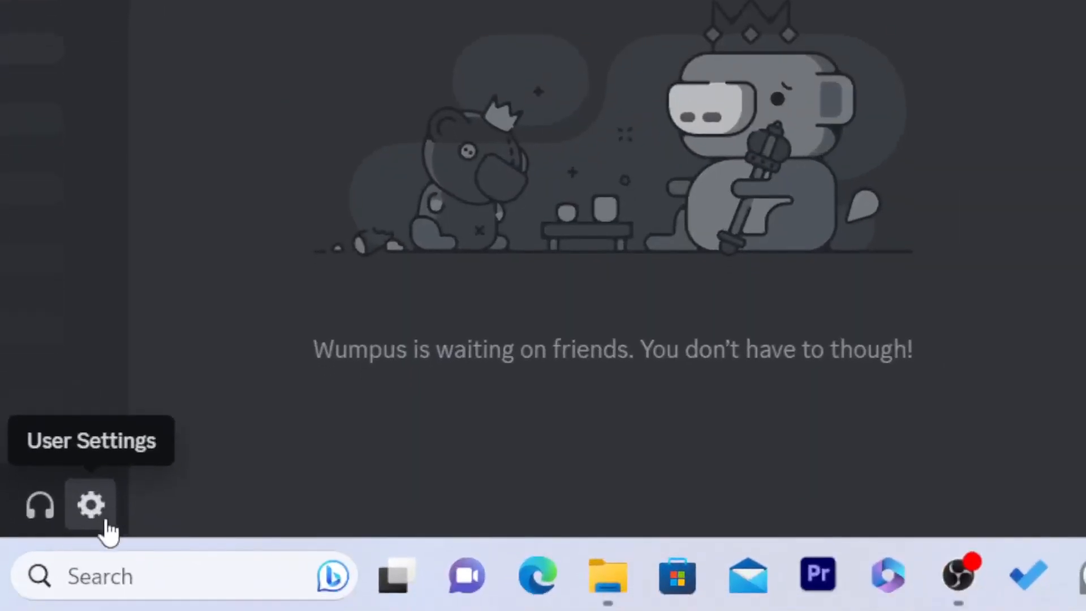
{"action": "left_click", "coordinate": [90, 507]}
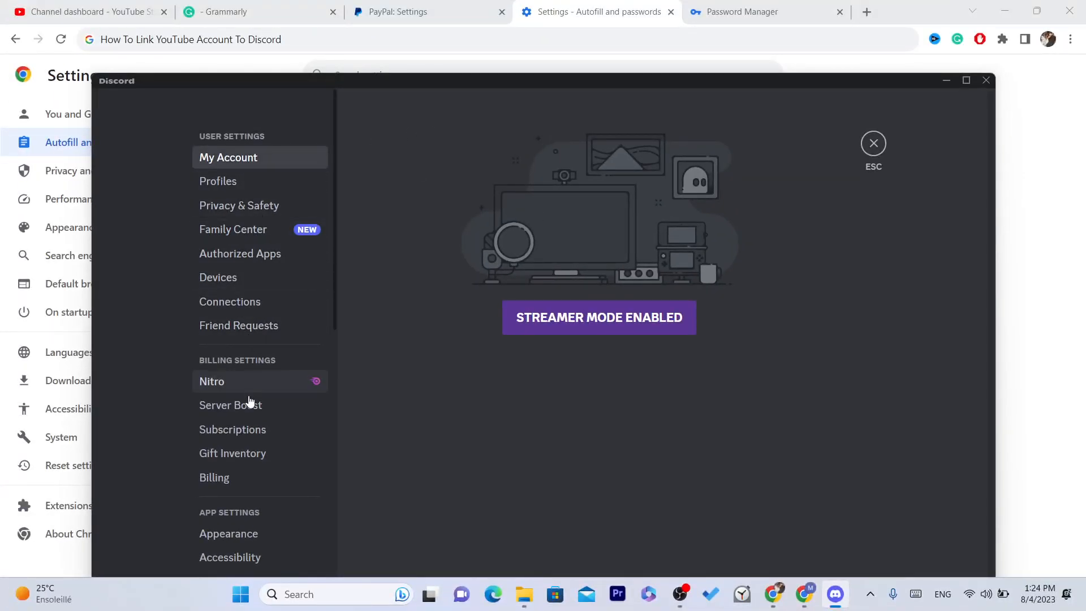
{"action": "mouse_move", "coordinate": [323, 192]}
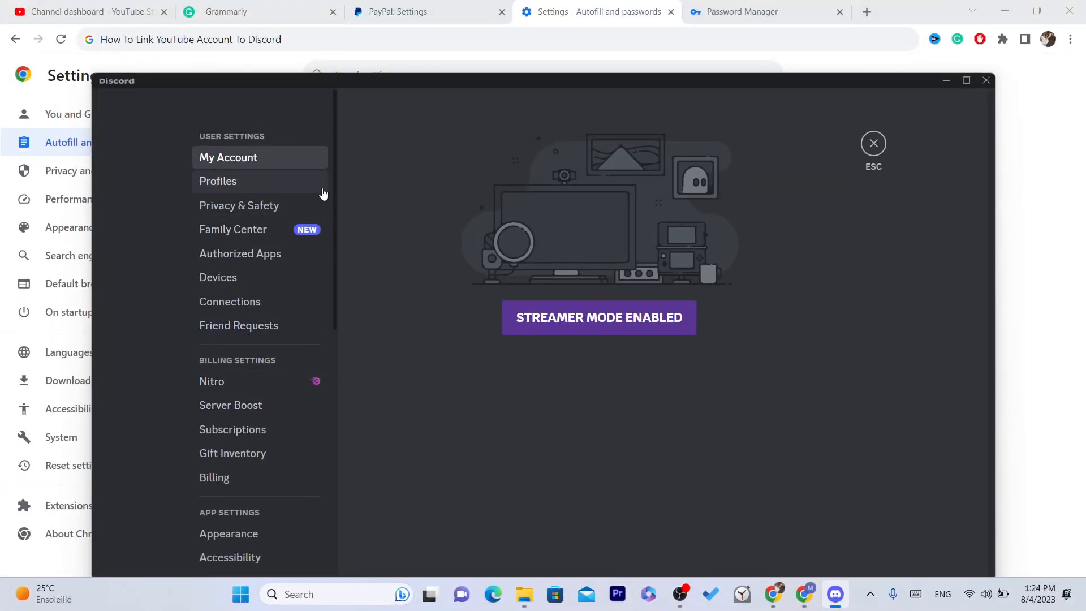
{"action": "mouse_move", "coordinate": [241, 303]}
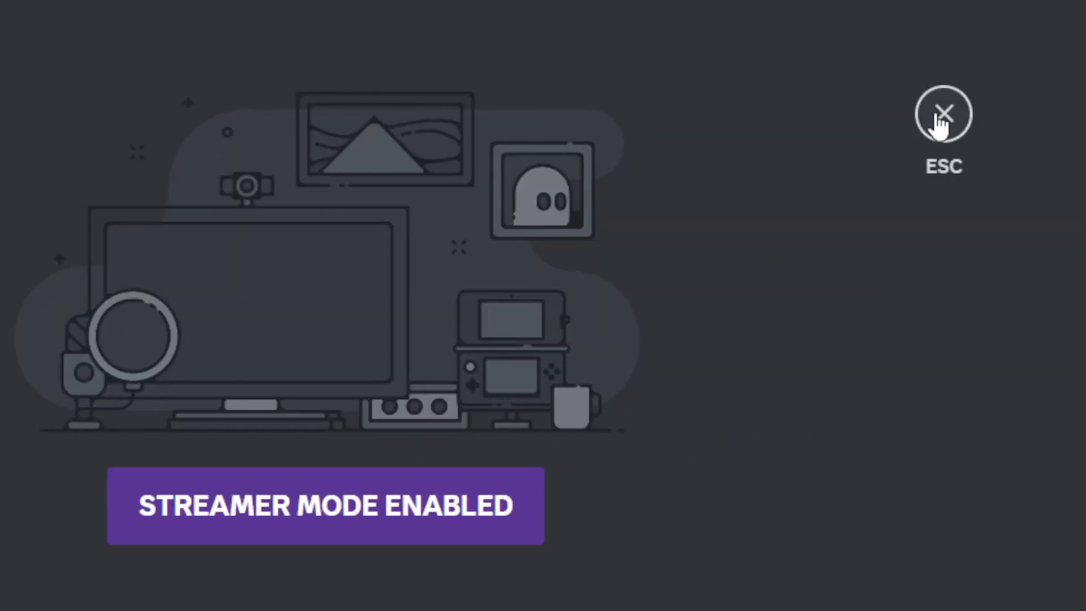
{"action": "left_click", "coordinate": [945, 114]}
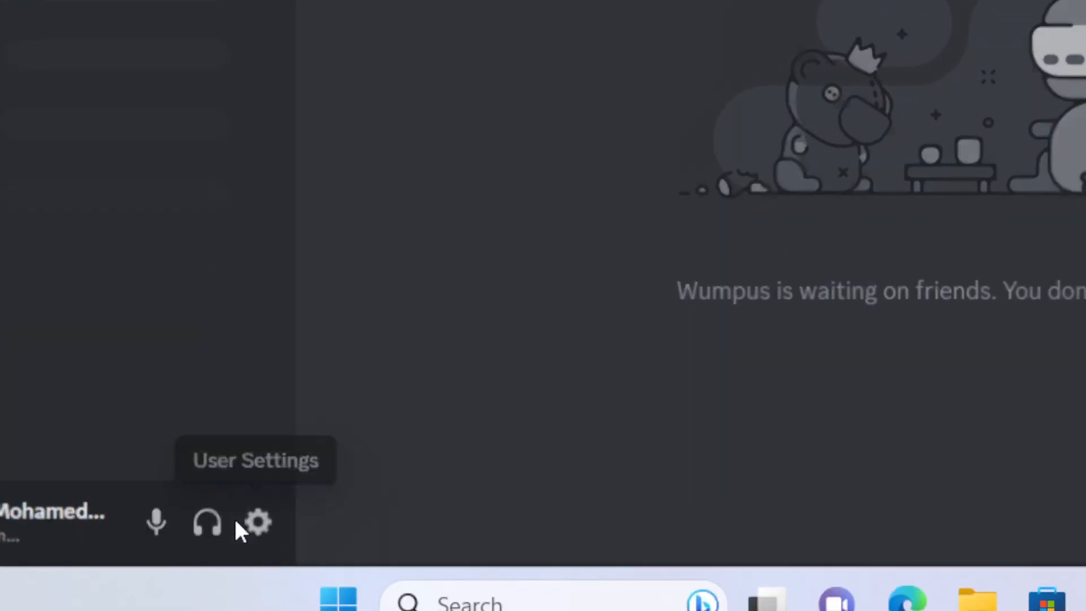
Open Discord's user settings from the gear icon
{"action": "left_click", "coordinate": [256, 523]}
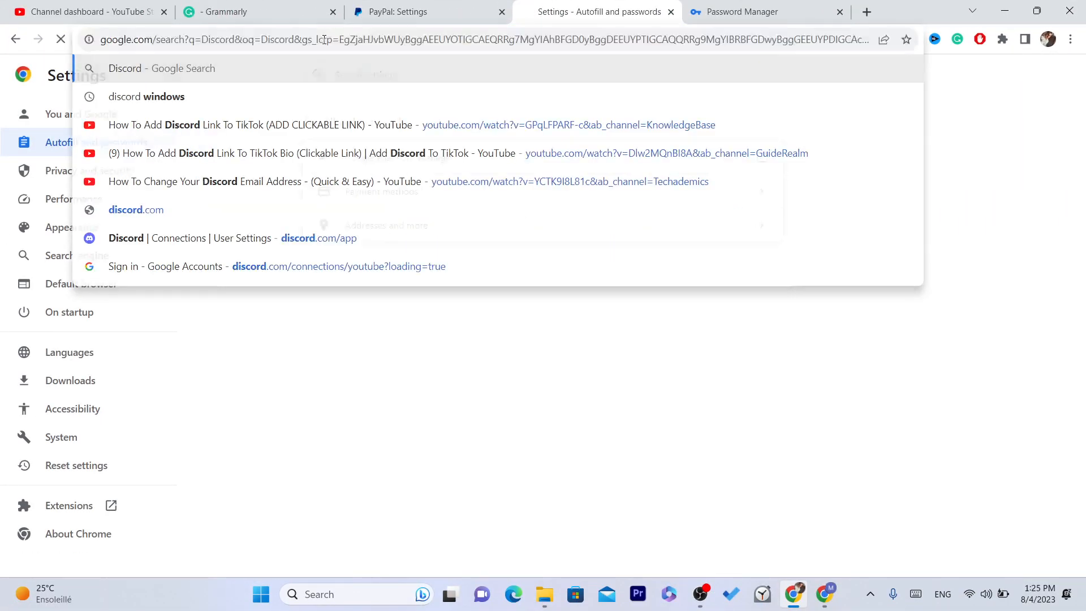
Go to discord.com and launch the Discord web app with Open Discord
{"action": "left_click", "coordinate": [136, 210]}
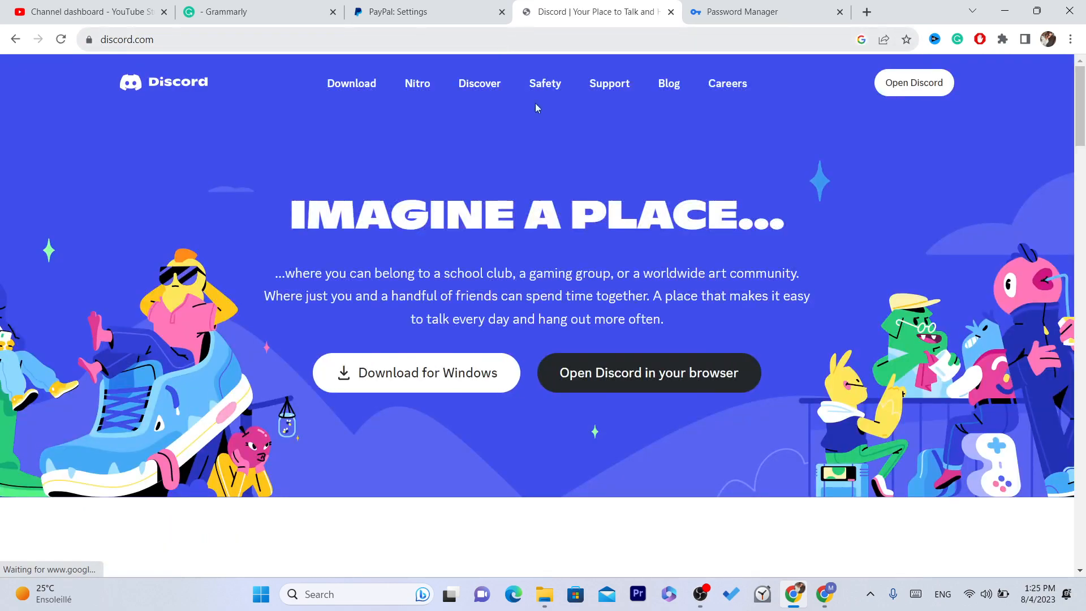
{"action": "mouse_move", "coordinate": [938, 82]}
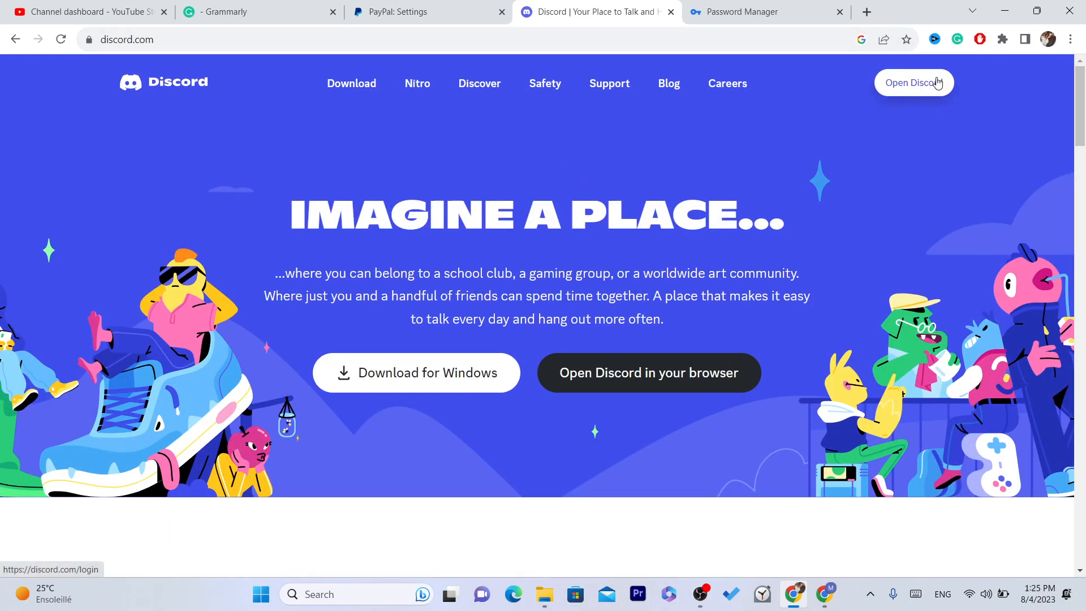
{"action": "left_click", "coordinate": [914, 82]}
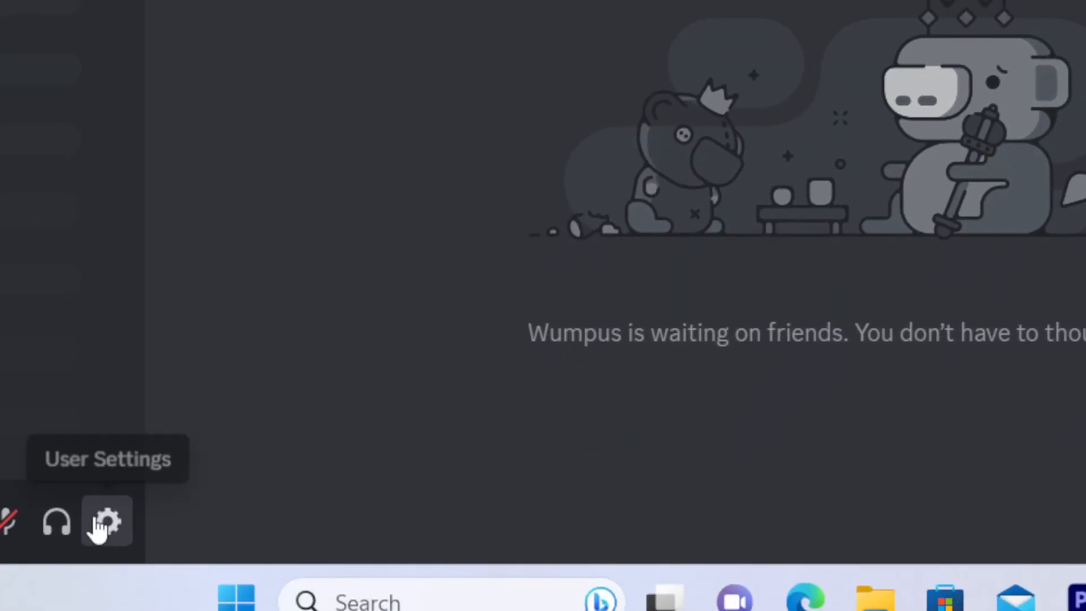
In User Settings > Connections, expand the service list and choose YouTube
{"action": "left_click", "coordinate": [107, 521]}
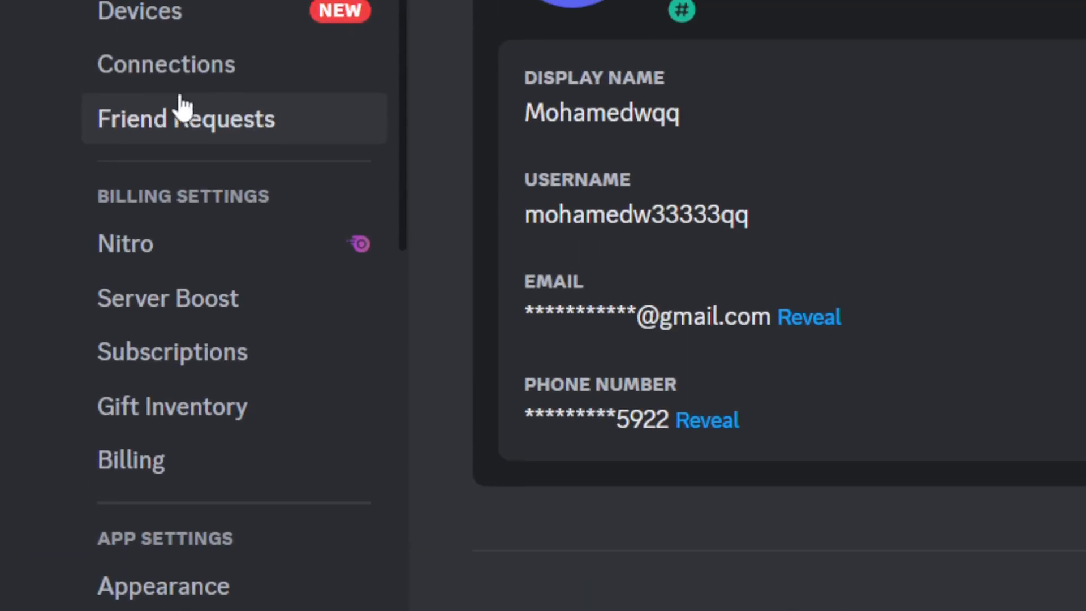
{"action": "left_click", "coordinate": [165, 64]}
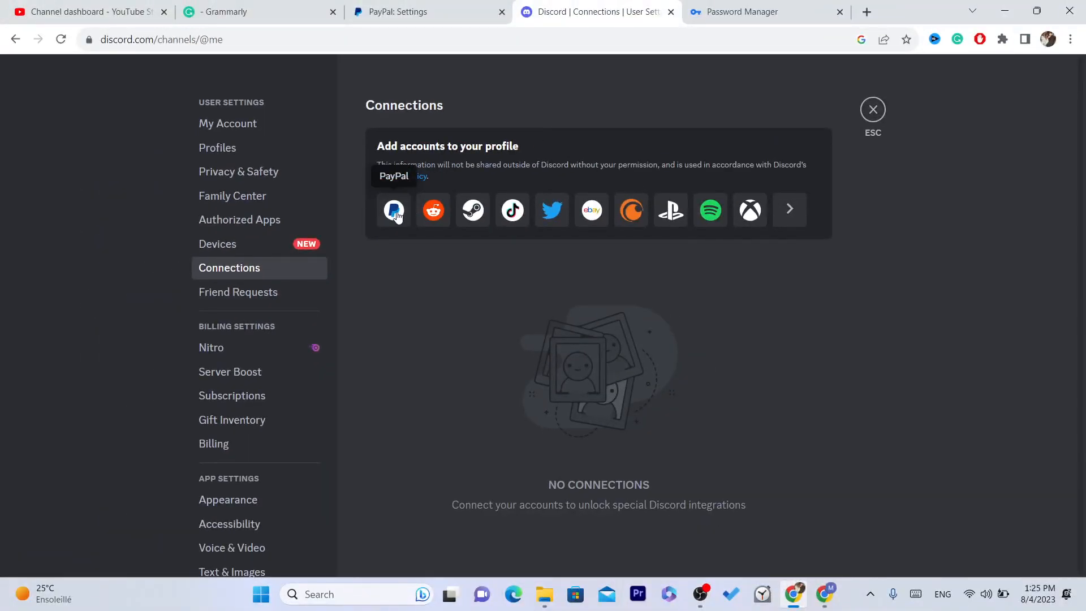
{"action": "mouse_move", "coordinate": [434, 210]}
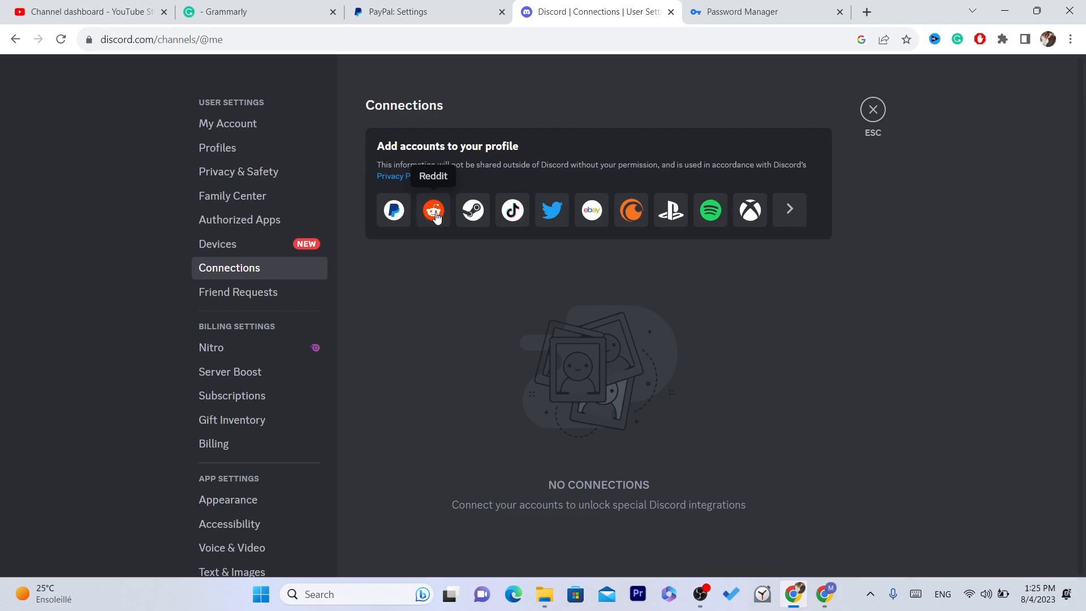
{"action": "mouse_move", "coordinate": [532, 218]}
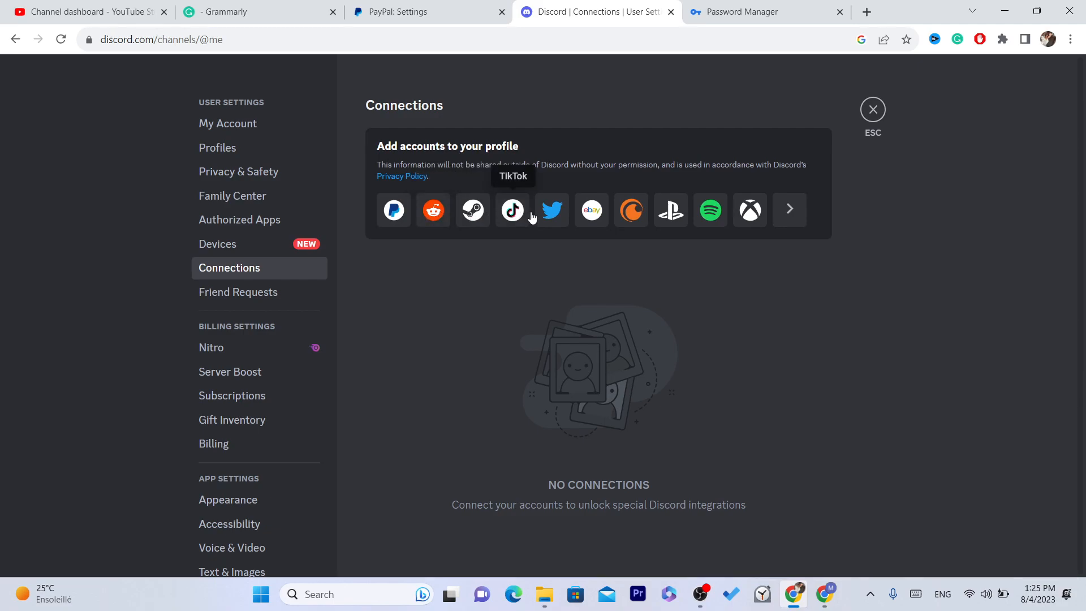
{"action": "mouse_move", "coordinate": [783, 218]}
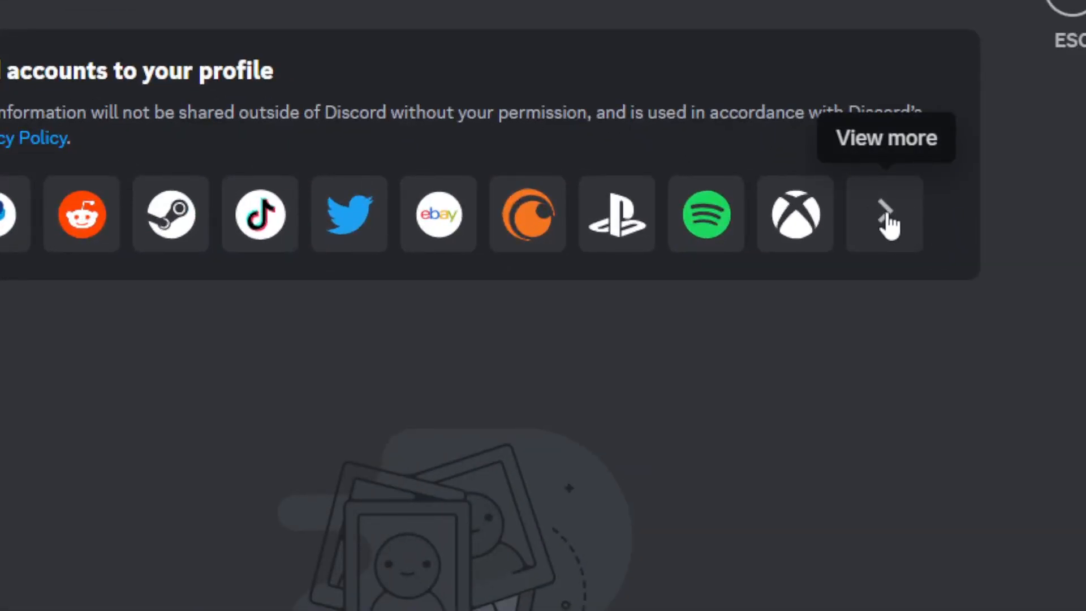
{"action": "left_click", "coordinate": [884, 214]}
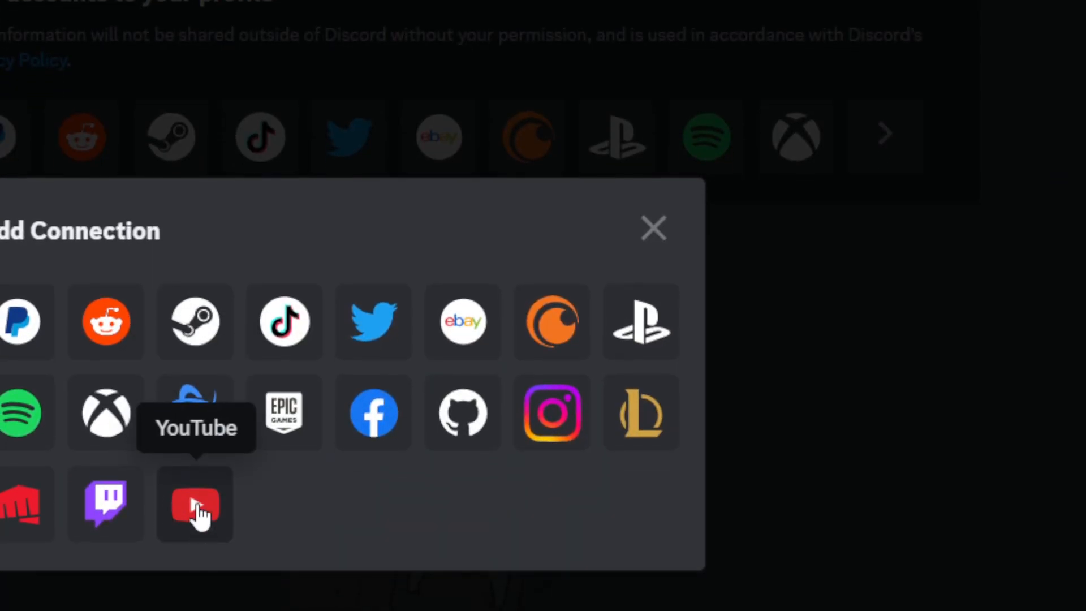
{"action": "left_click", "coordinate": [195, 505]}
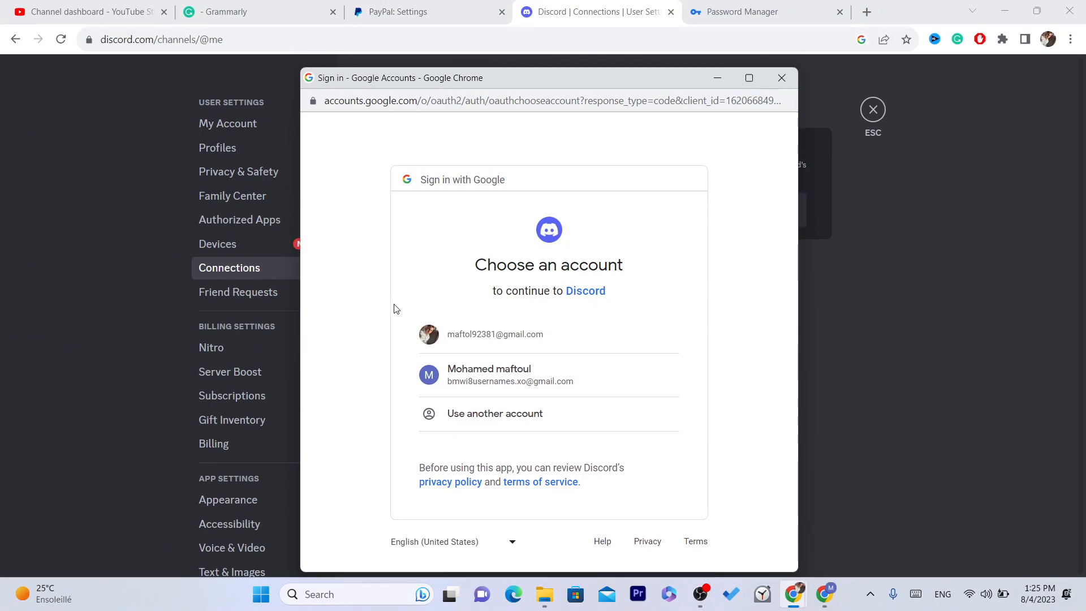
{"action": "mouse_move", "coordinate": [480, 352]}
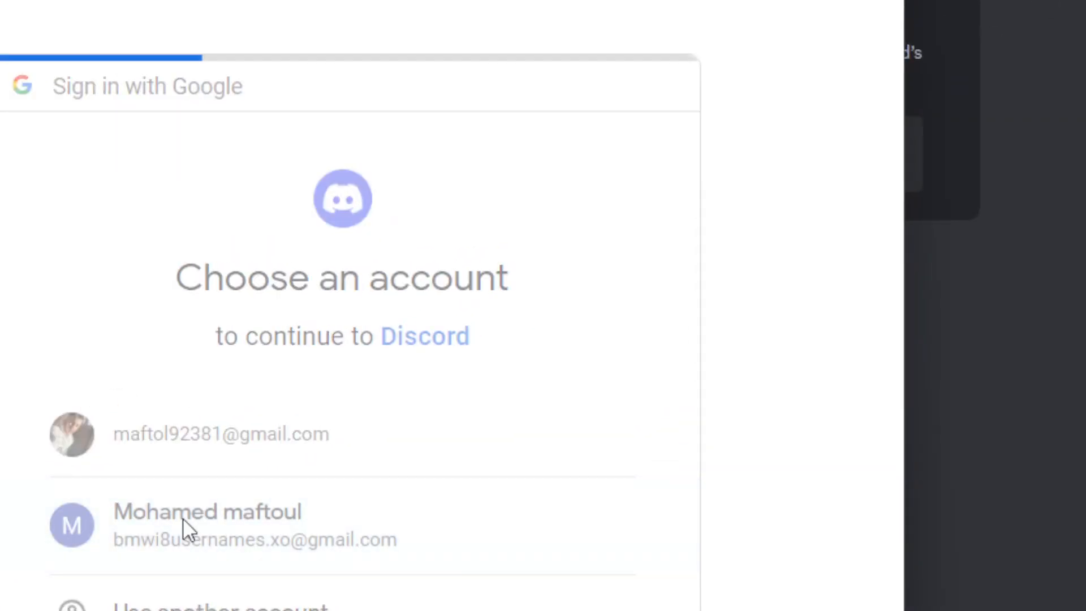
Pick the second Google account and scroll through the YouTube permissions page
{"action": "left_click", "coordinate": [208, 525]}
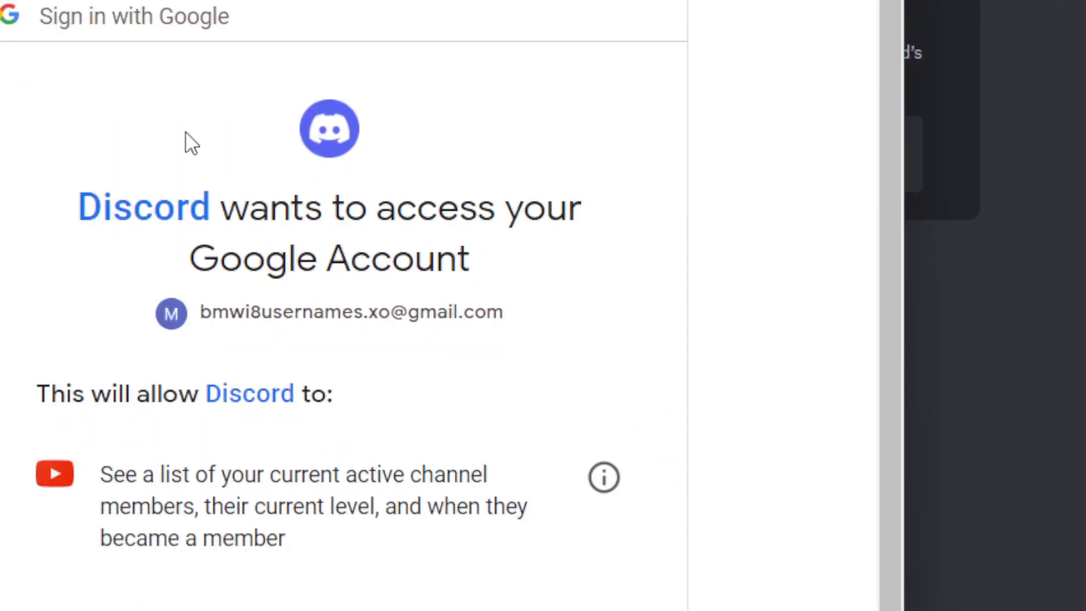
{"action": "scroll", "scroll_direction": "down", "scroll_amount": 3}
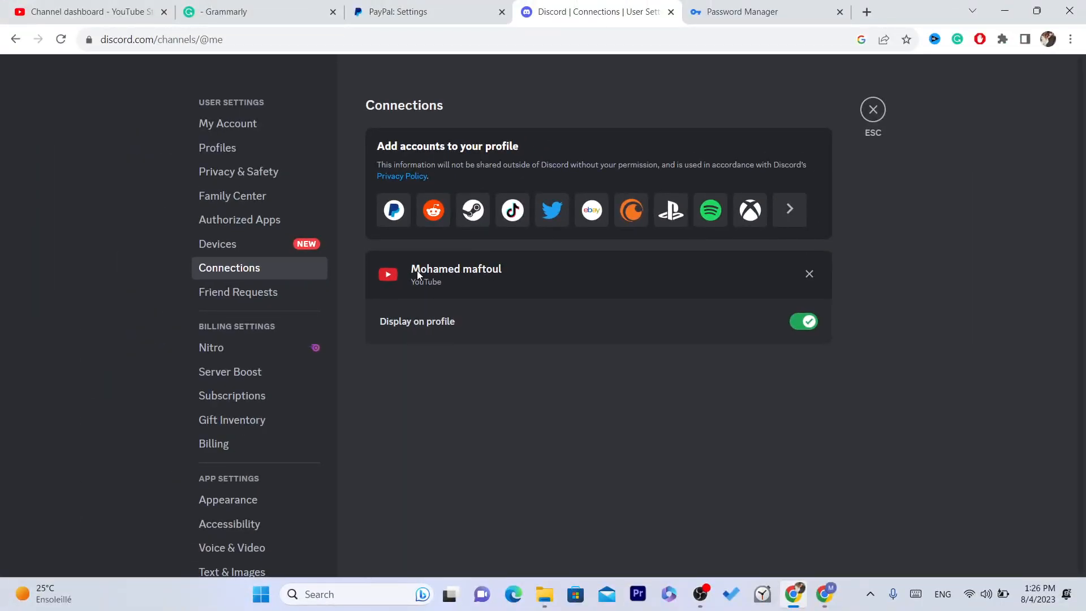
{"action": "mouse_move", "coordinate": [538, 300]}
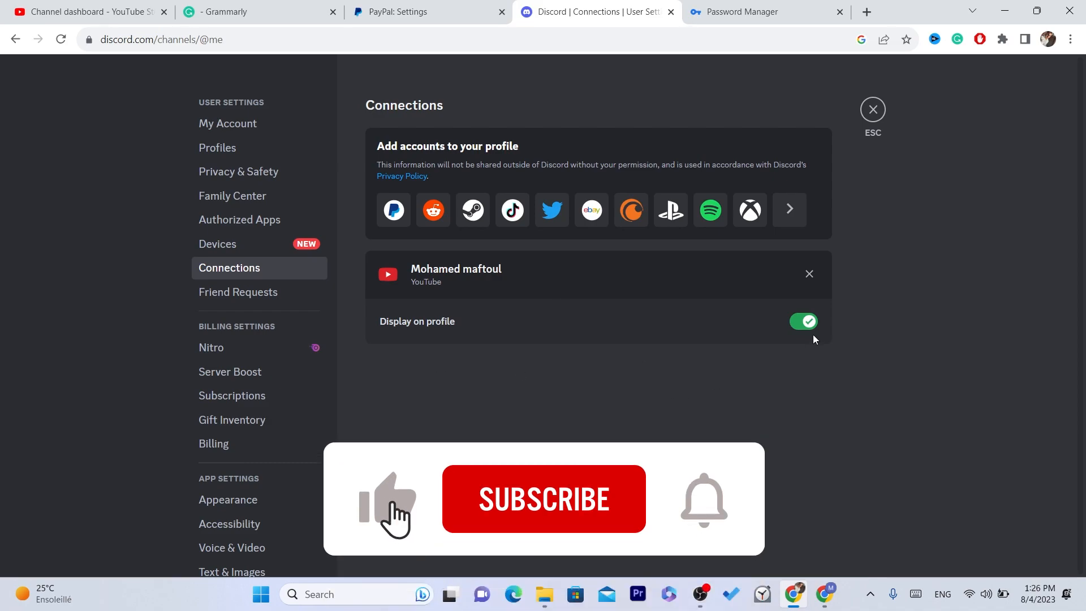
{"action": "left_click", "coordinate": [544, 498]}
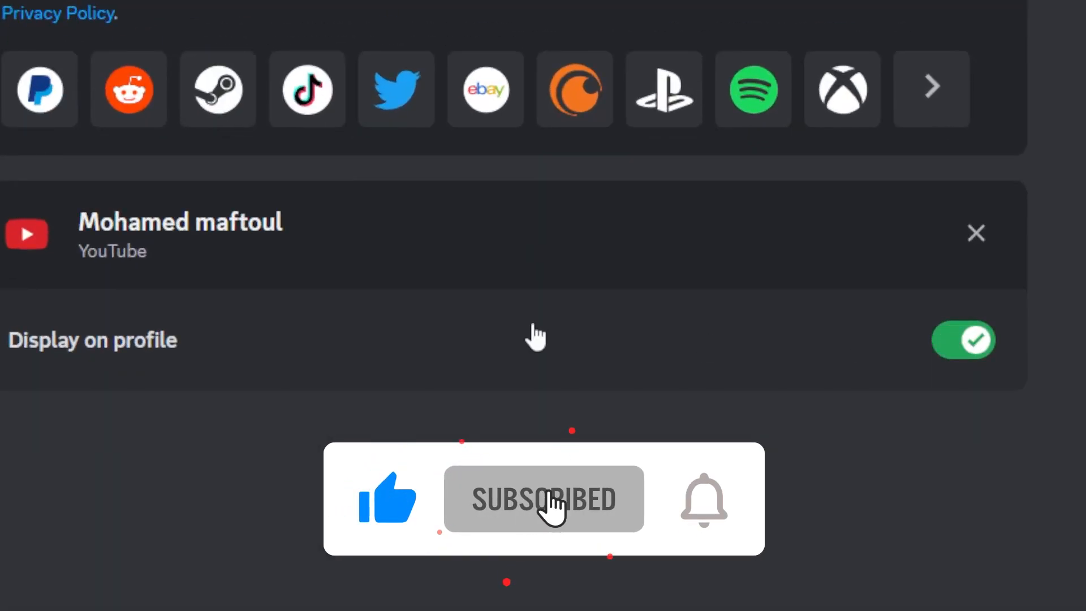